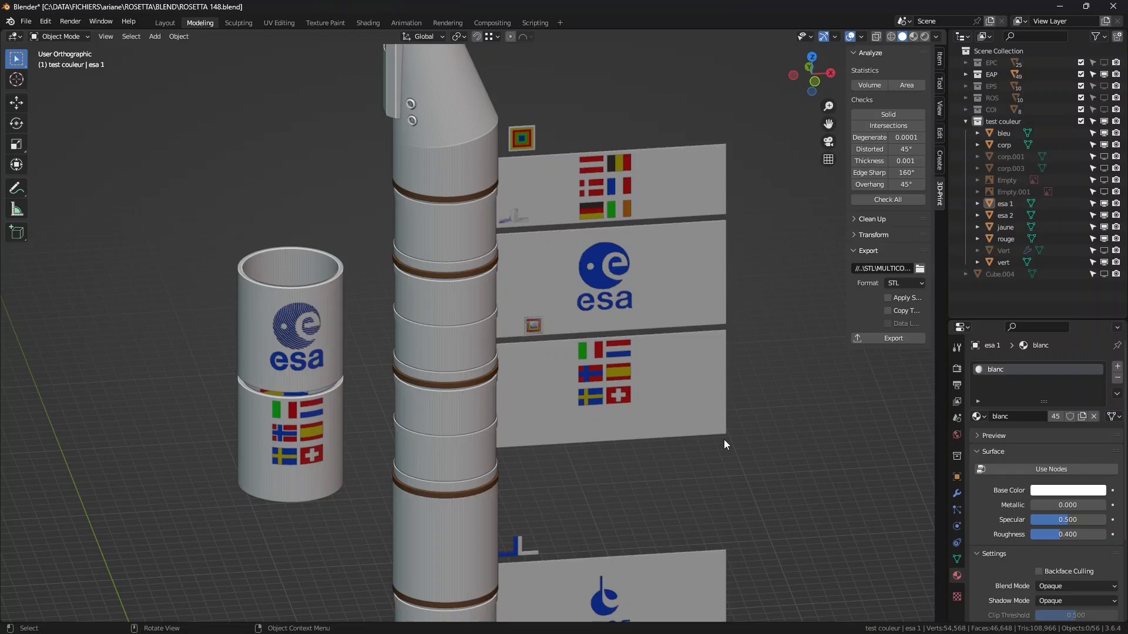
pyautogui.moveTo(395, 496)
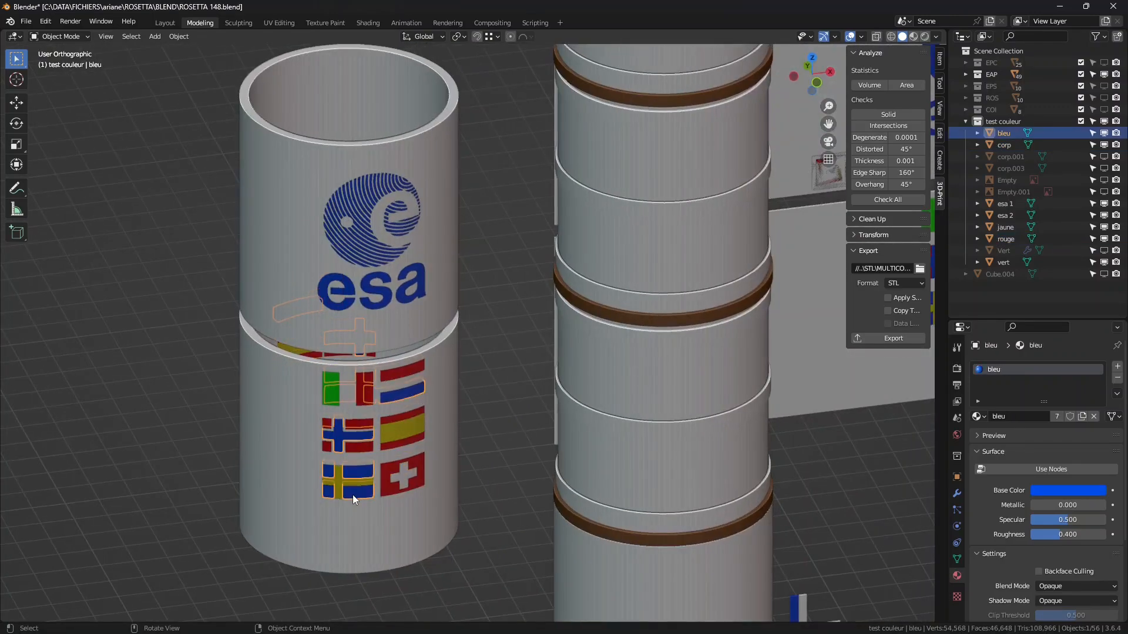
# Import ROSETTA 148-esa 1.stl and esa 2.stl together as one multi-part object.
pyautogui.press('/')
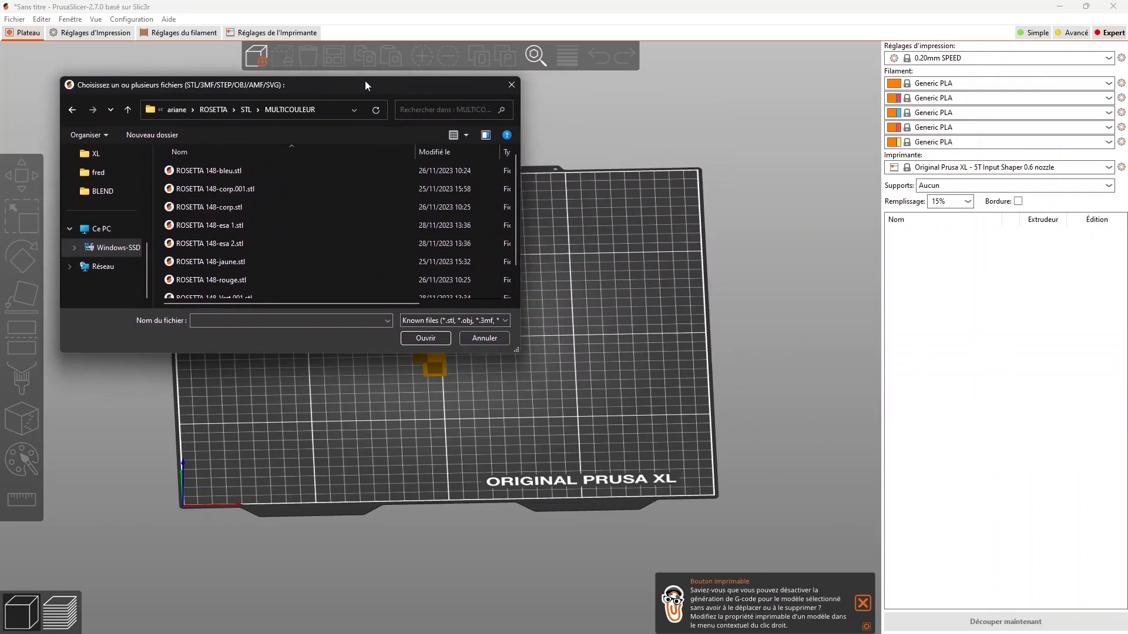
pyautogui.click(209, 226)
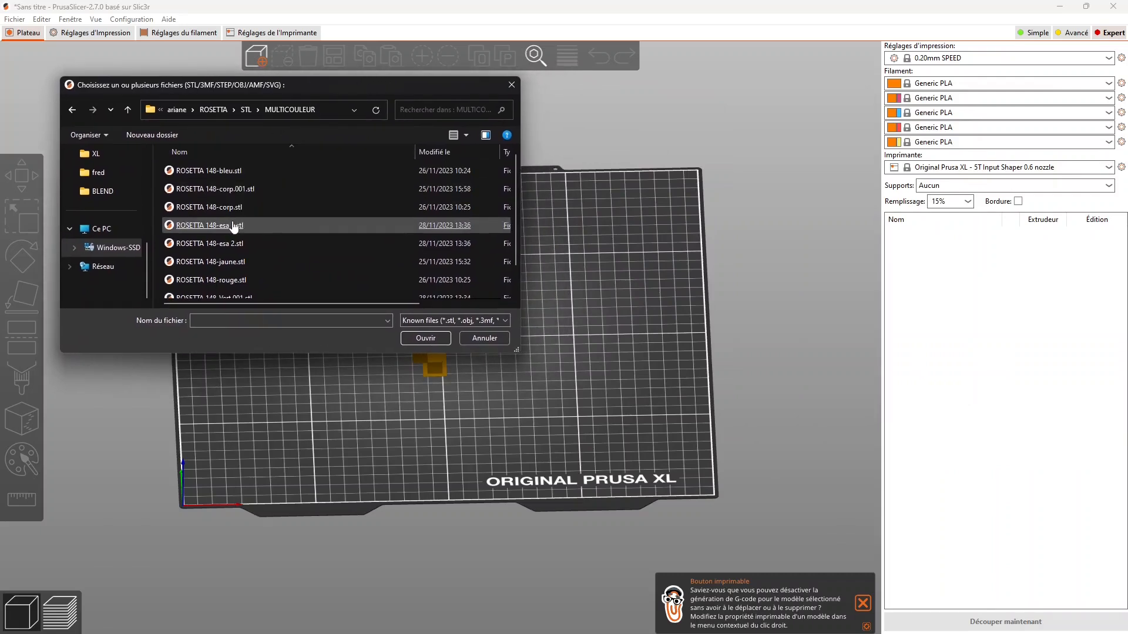
pyautogui.click(209, 226)
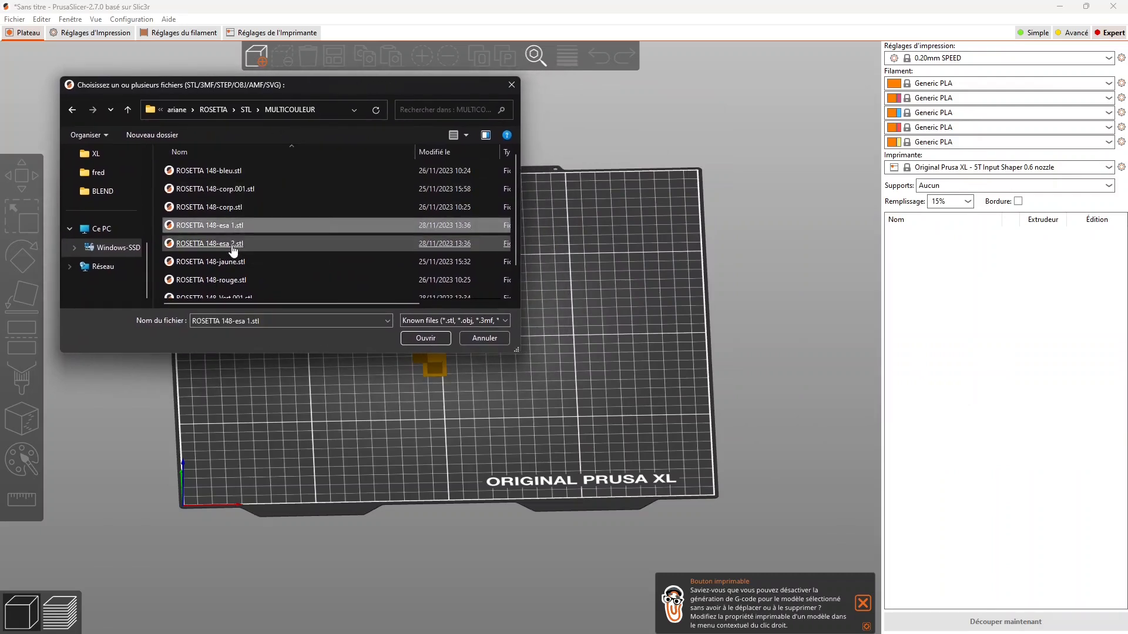
pyautogui.click(425, 339)
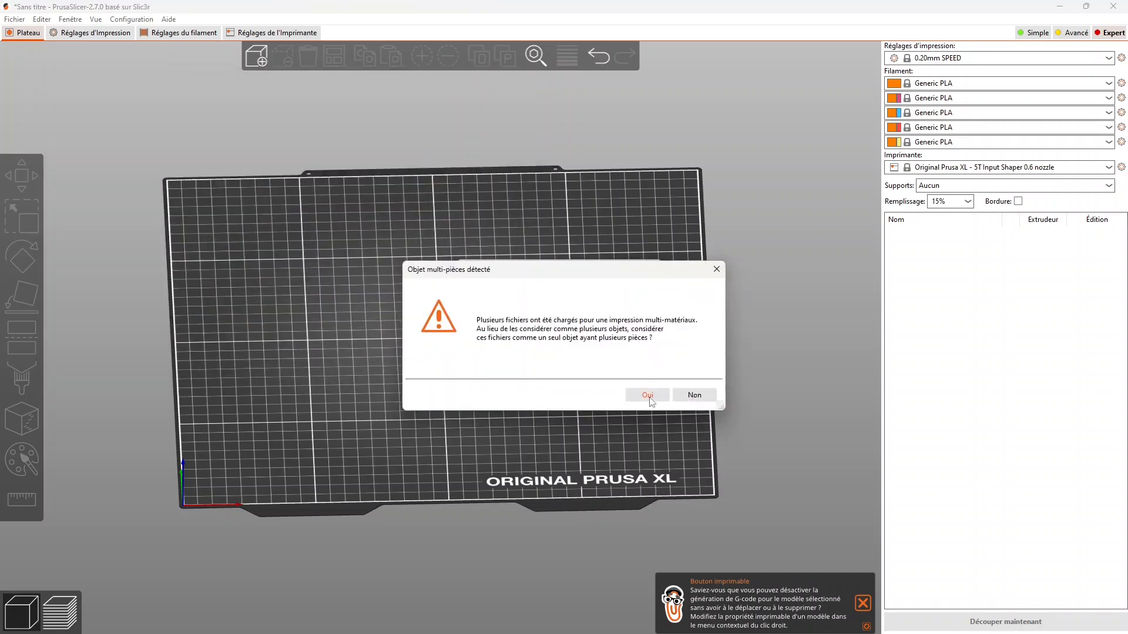
pyautogui.click(645, 394)
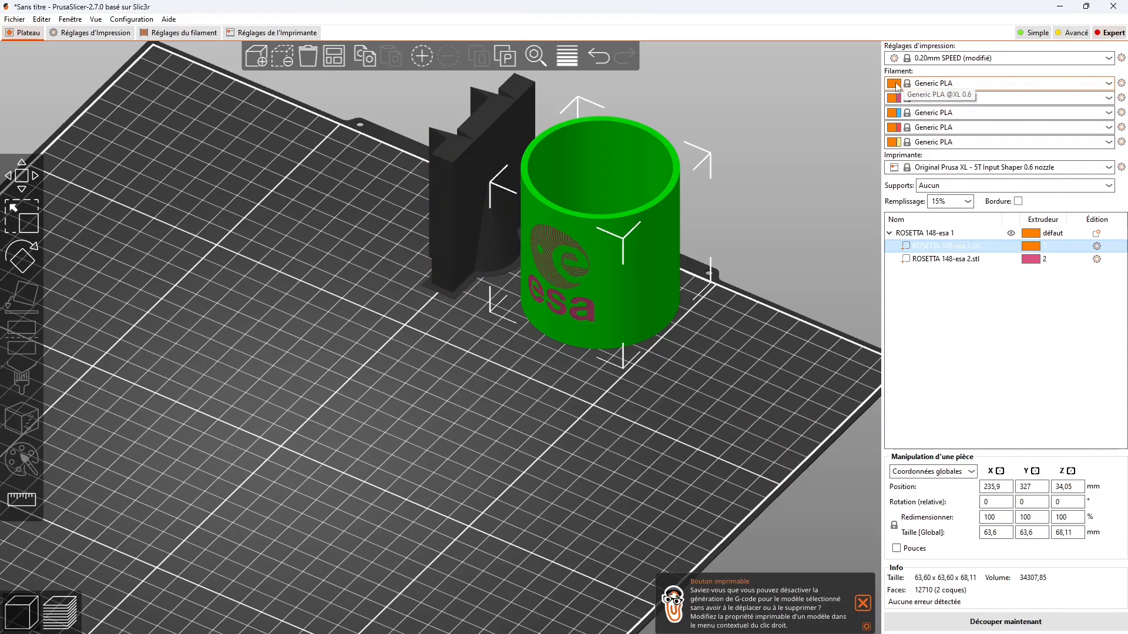
# Set extruder 1 (body) to white and extruder 2 (ESA logo part) to blue, then select the whole object.
pyautogui.click(1030, 246)
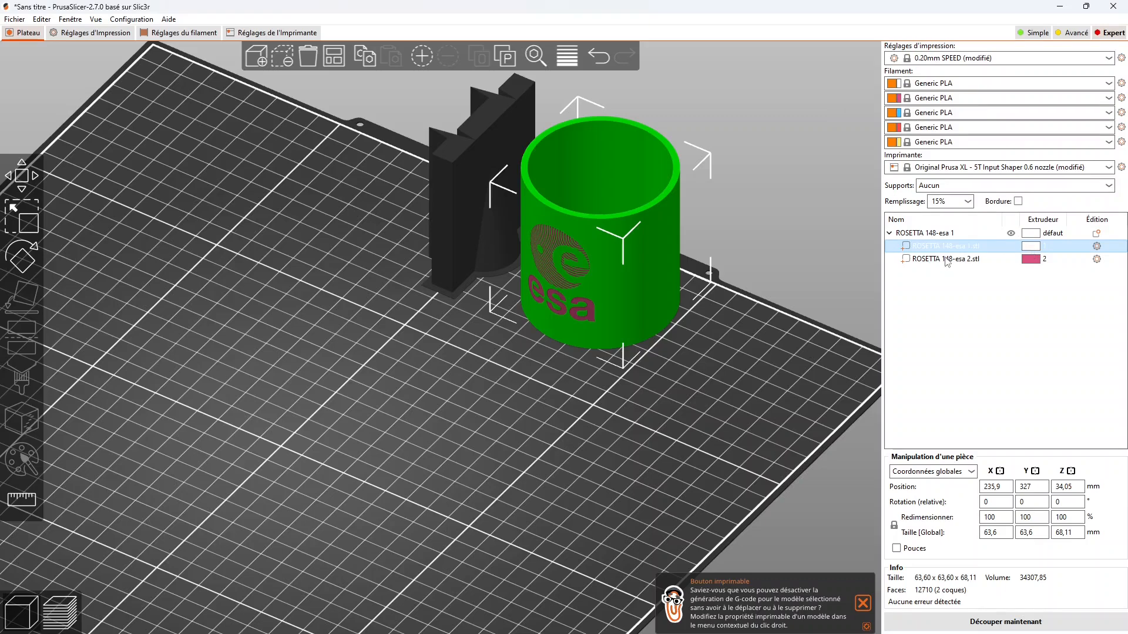
pyautogui.click(942, 259)
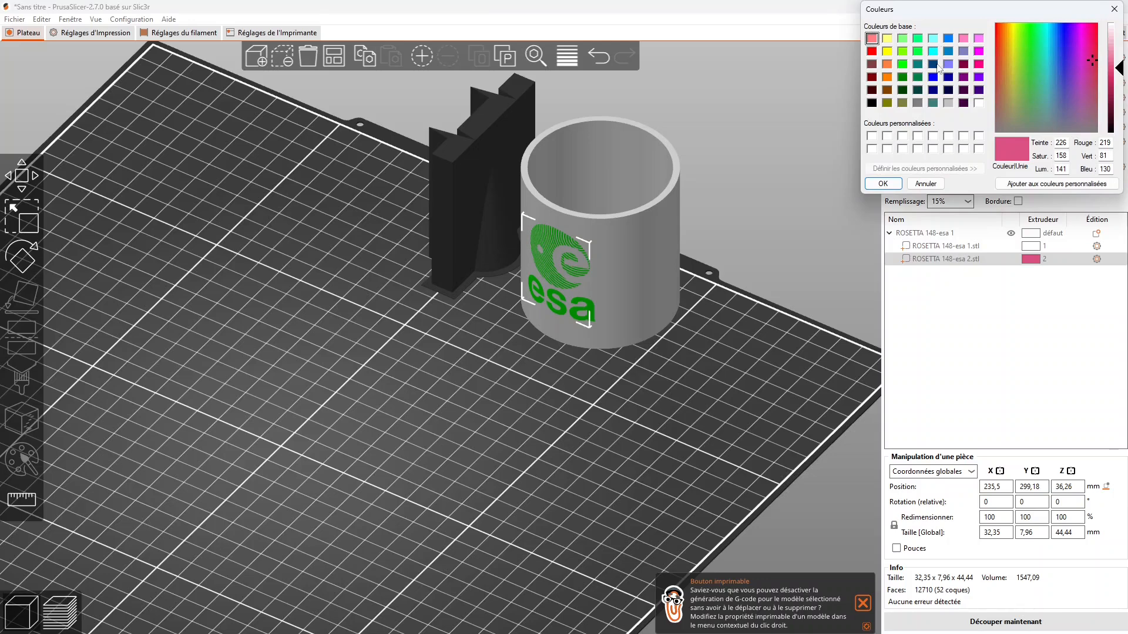
pyautogui.click(949, 37)
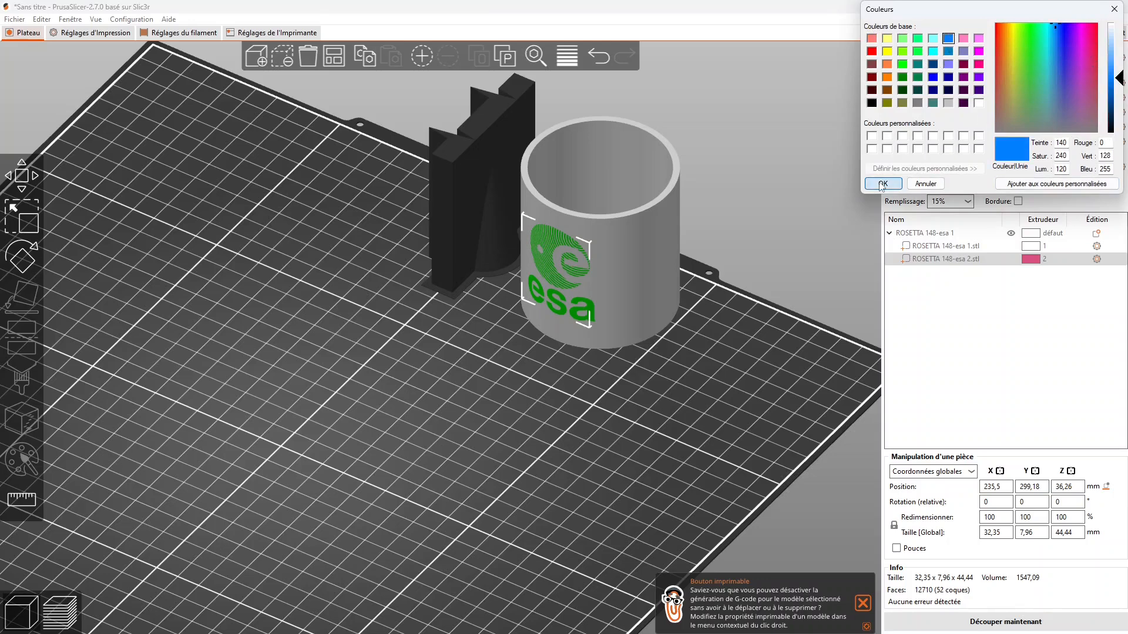
pyautogui.click(882, 183)
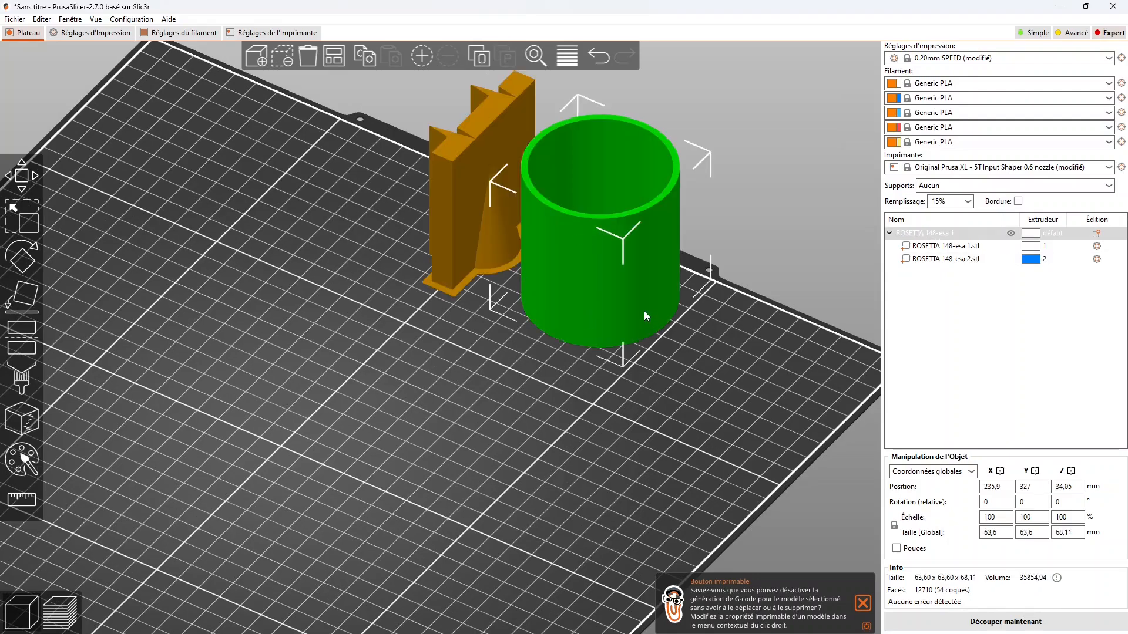
pyautogui.click(579, 472)
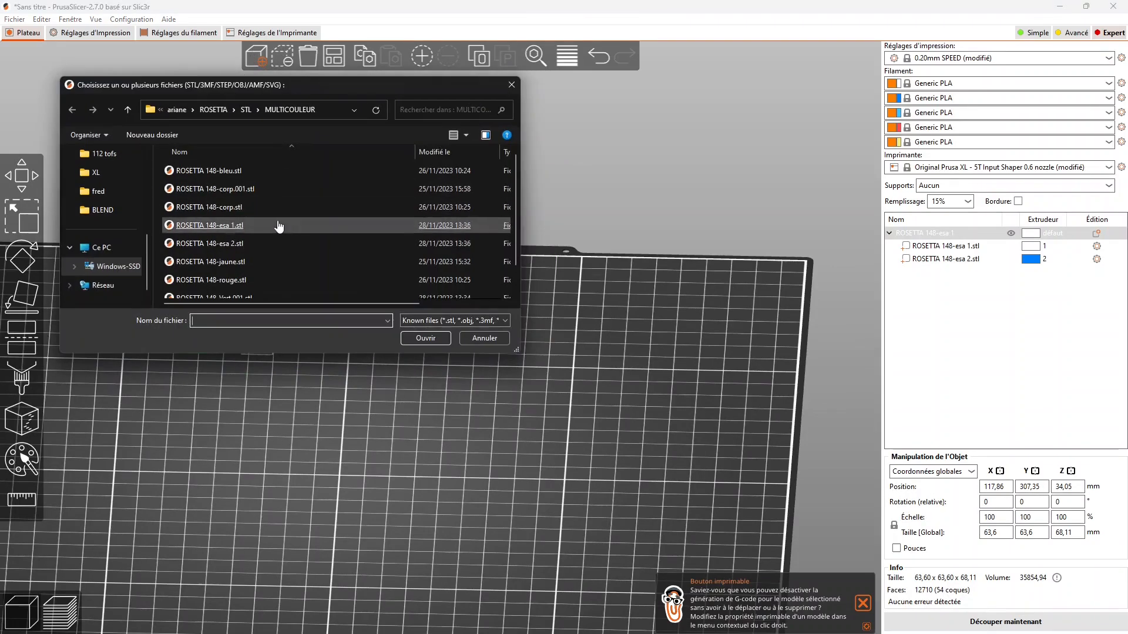
# Select the ROSETTA 148 flag part files (bleu, corp, jaune, rouge, vert) for import as one object.
pyautogui.click(209, 170)
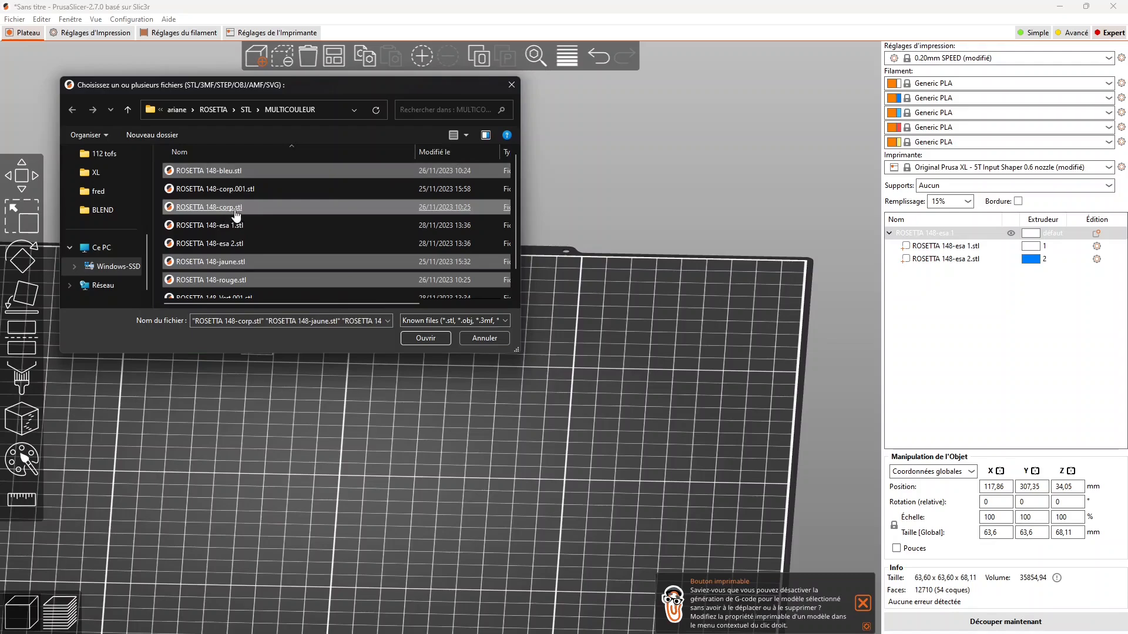
pyautogui.click(424, 339)
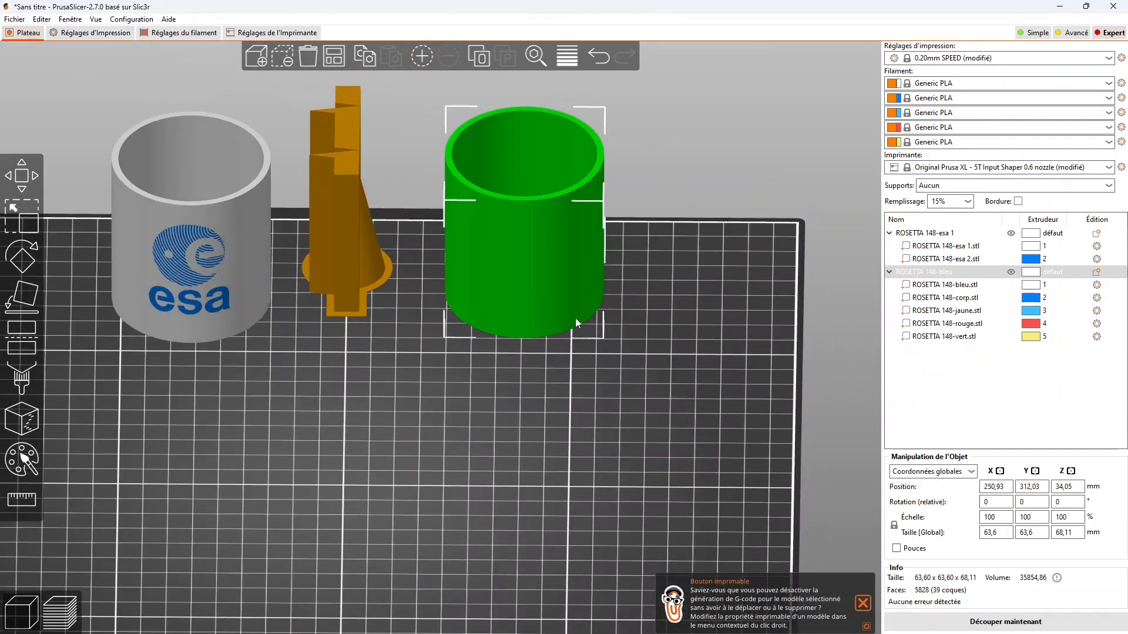
# Assign the bleu part to extruder 2 and the corp body part to extruder 1 in the object list.
pyautogui.click(946, 285)
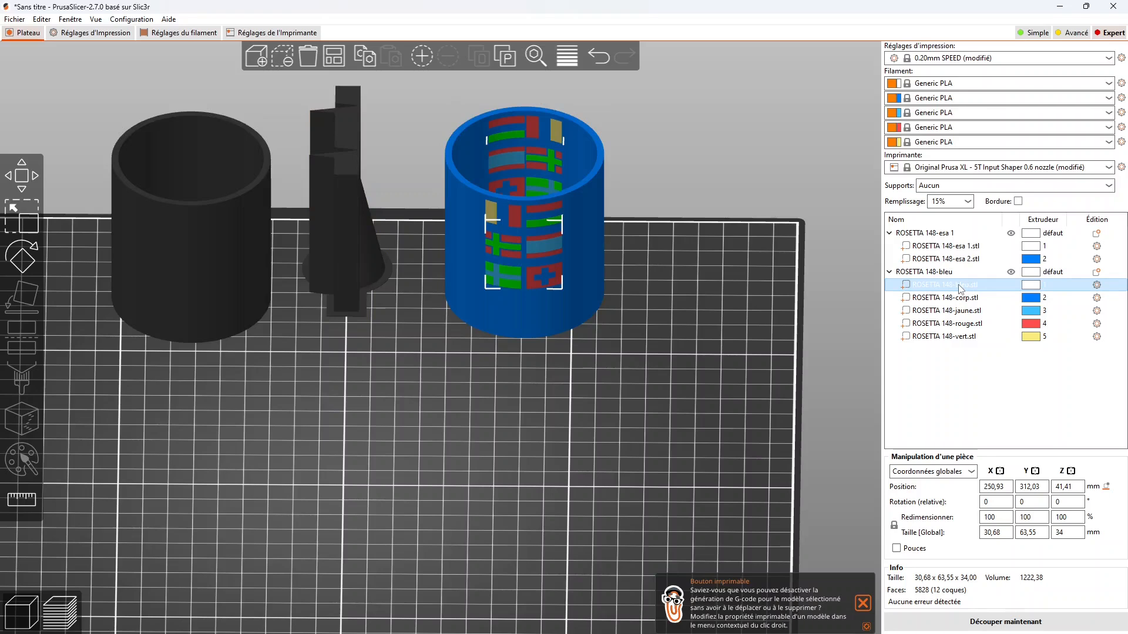
pyautogui.click(1033, 284)
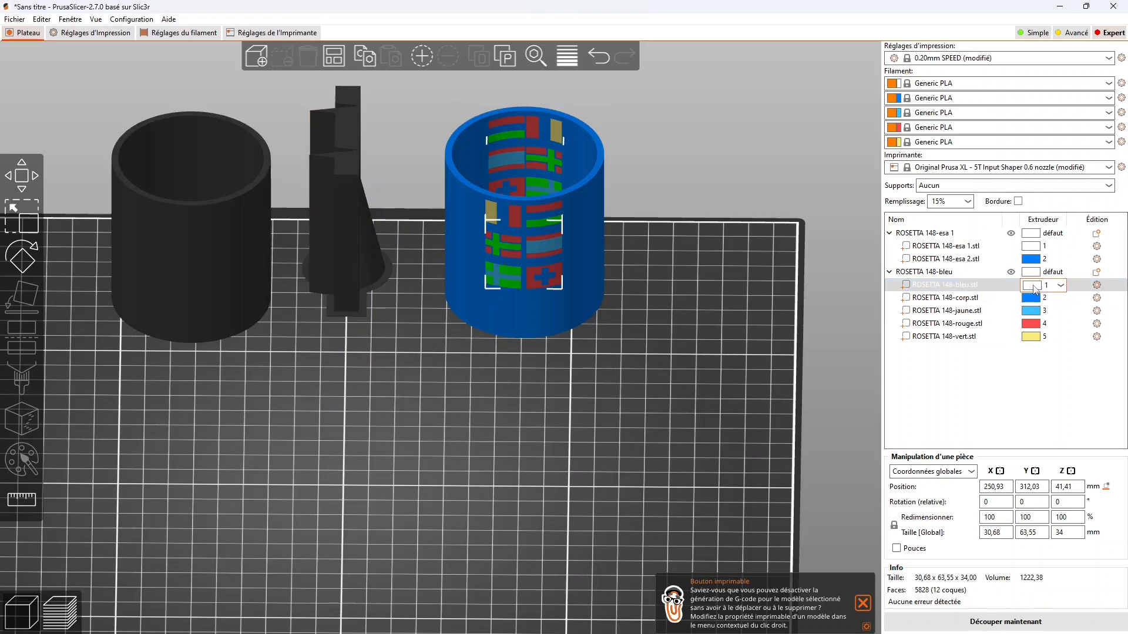
pyautogui.click(1041, 286)
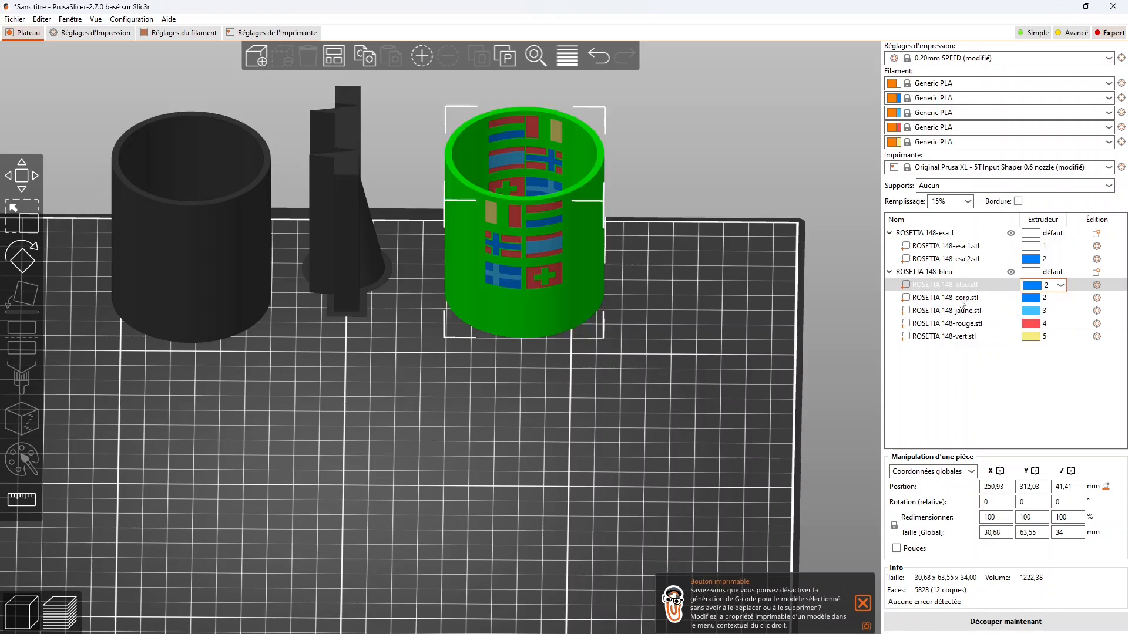
pyautogui.click(1059, 298)
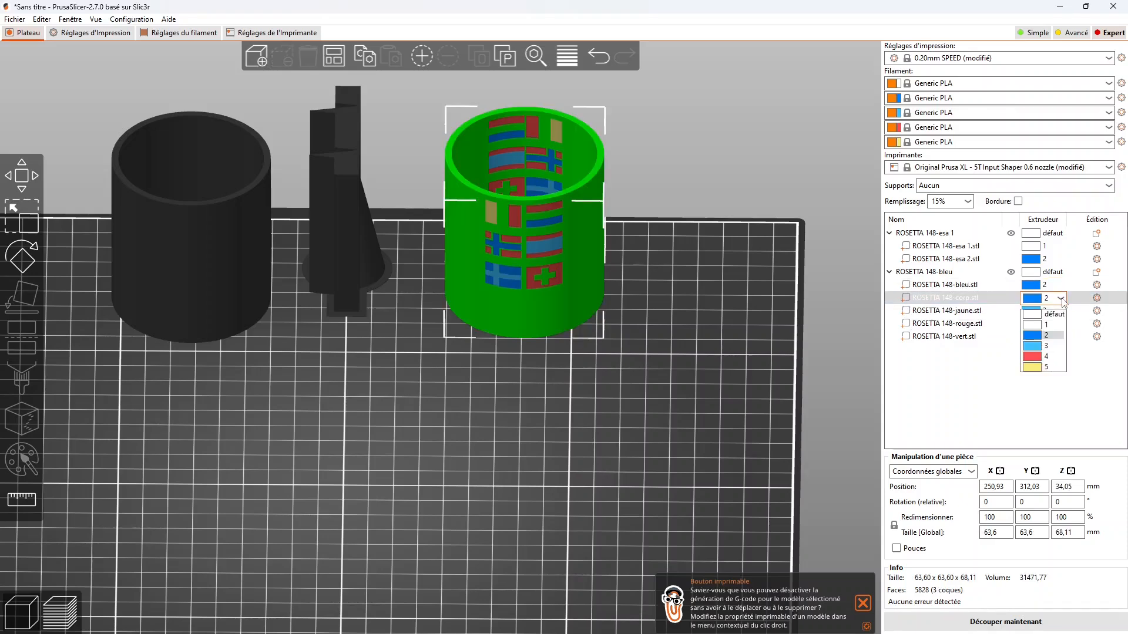
pyautogui.click(1042, 313)
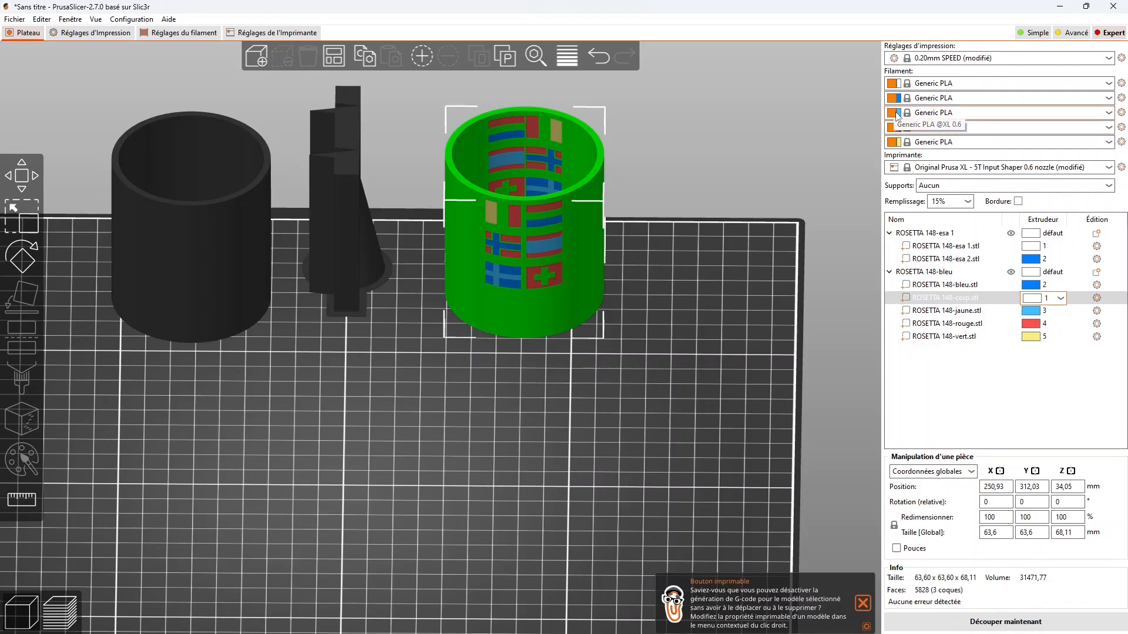
pyautogui.click(1030, 298)
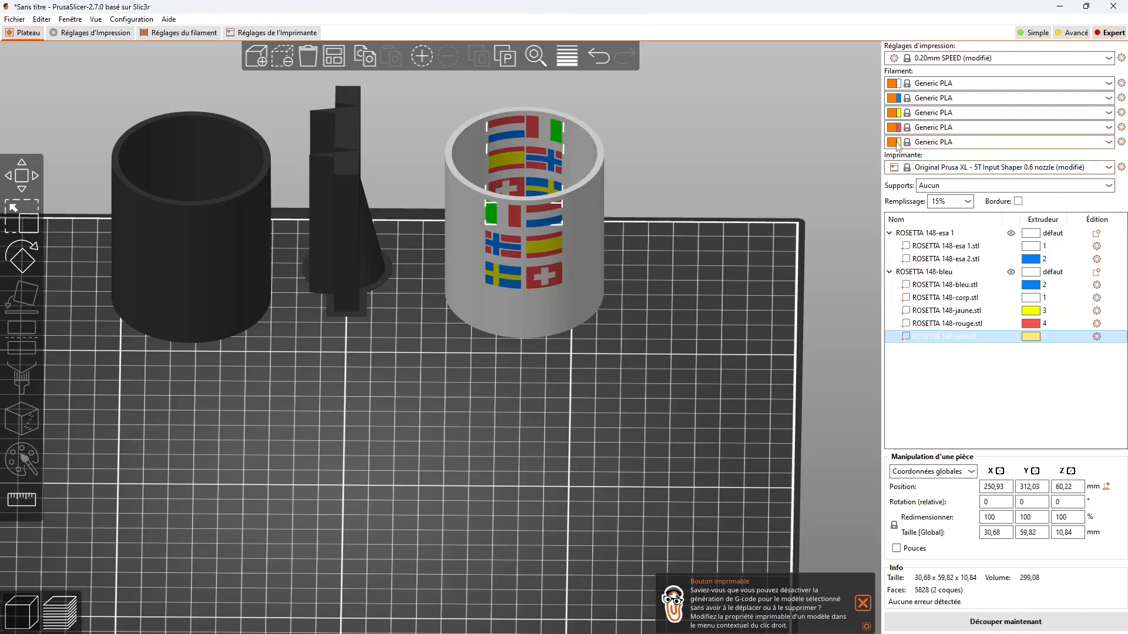
# Set extruder 5's filament colour to green.
pyautogui.click(1030, 336)
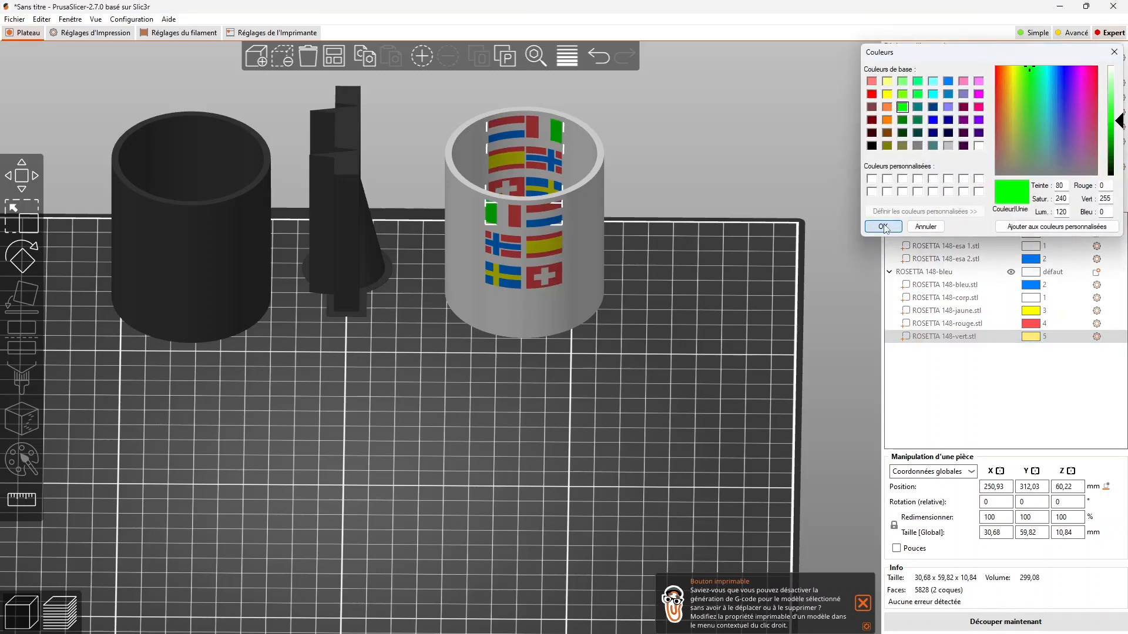
pyautogui.click(880, 227)
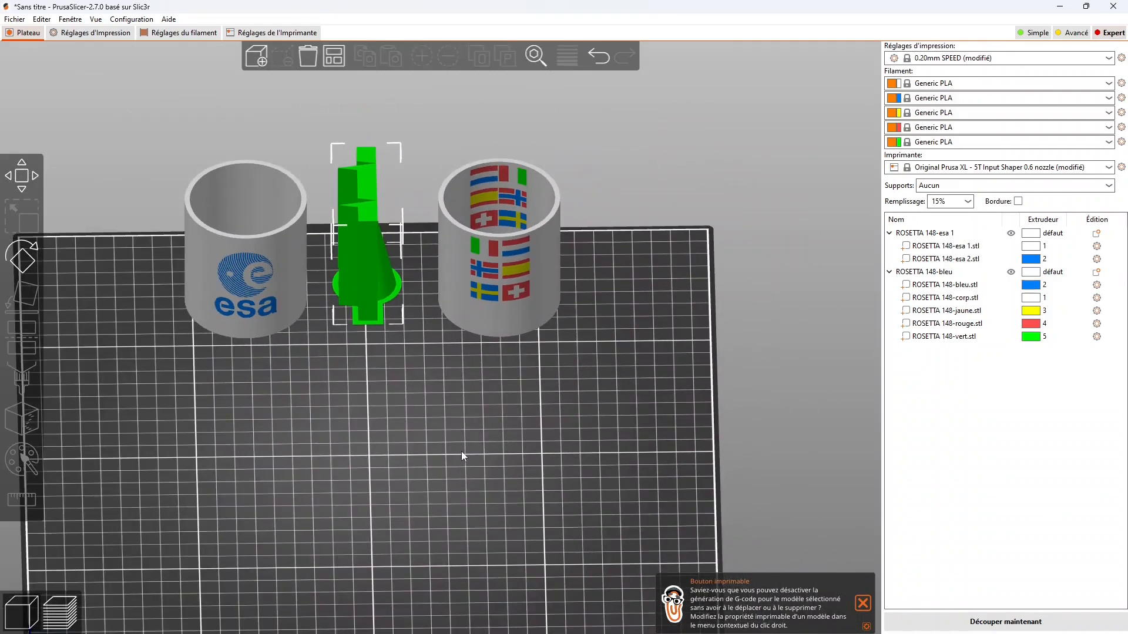
pyautogui.moveTo(60, 612)
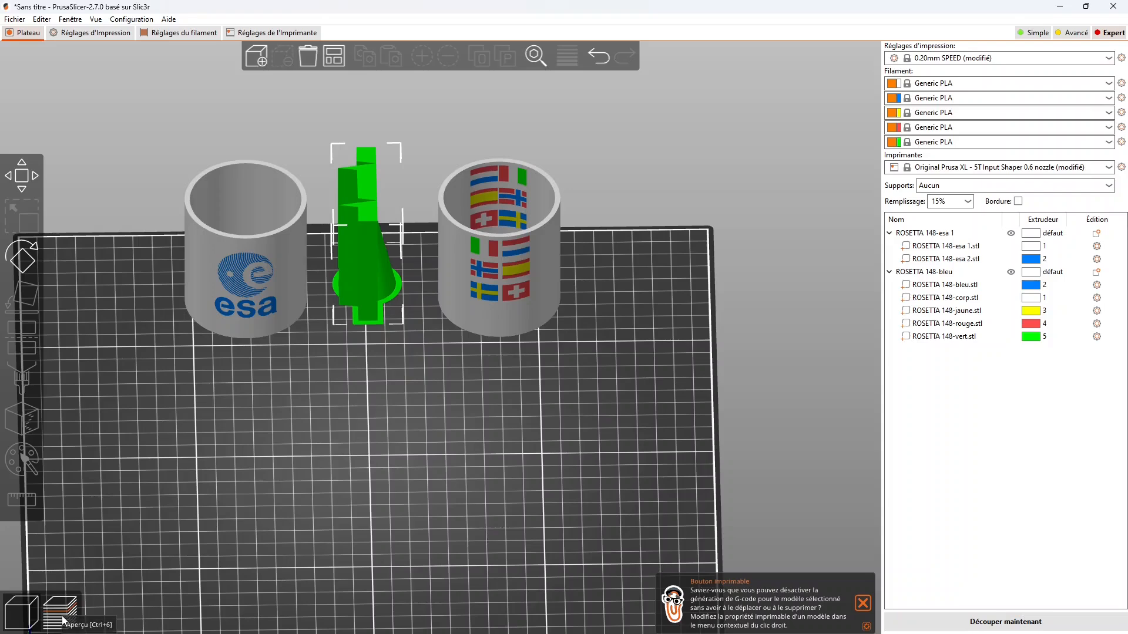
# Slice with Aperçu and scrub the layer slider between about 21.40 mm and 48.80 mm to inspect the colours.
pyautogui.click(60, 610)
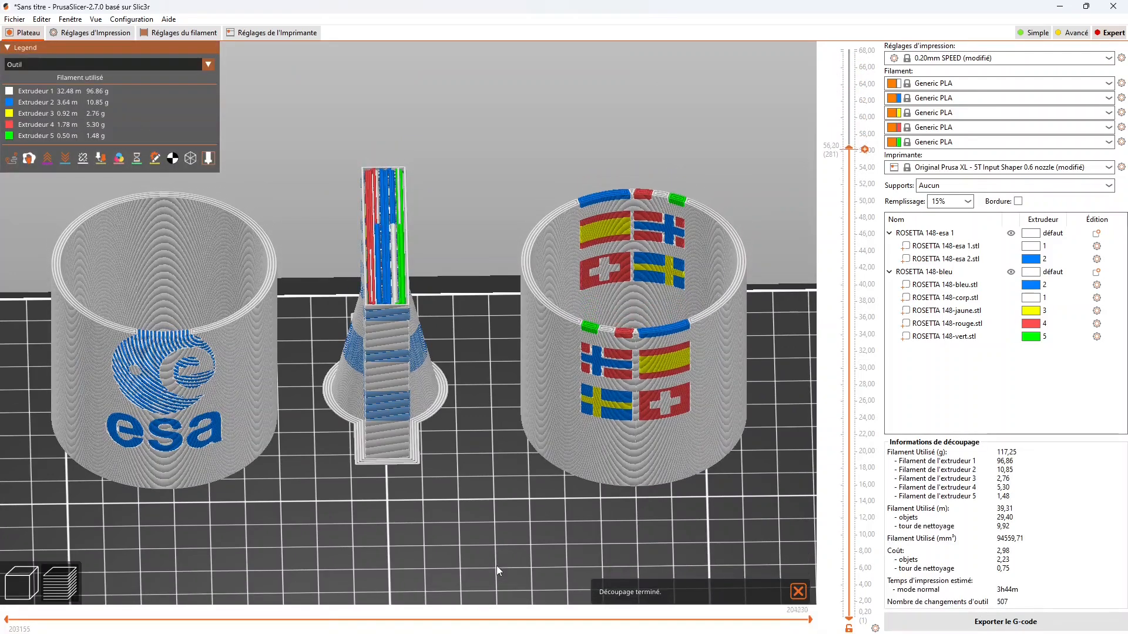
pyautogui.moveTo(847, 149); pyautogui.dragTo(847, 252)
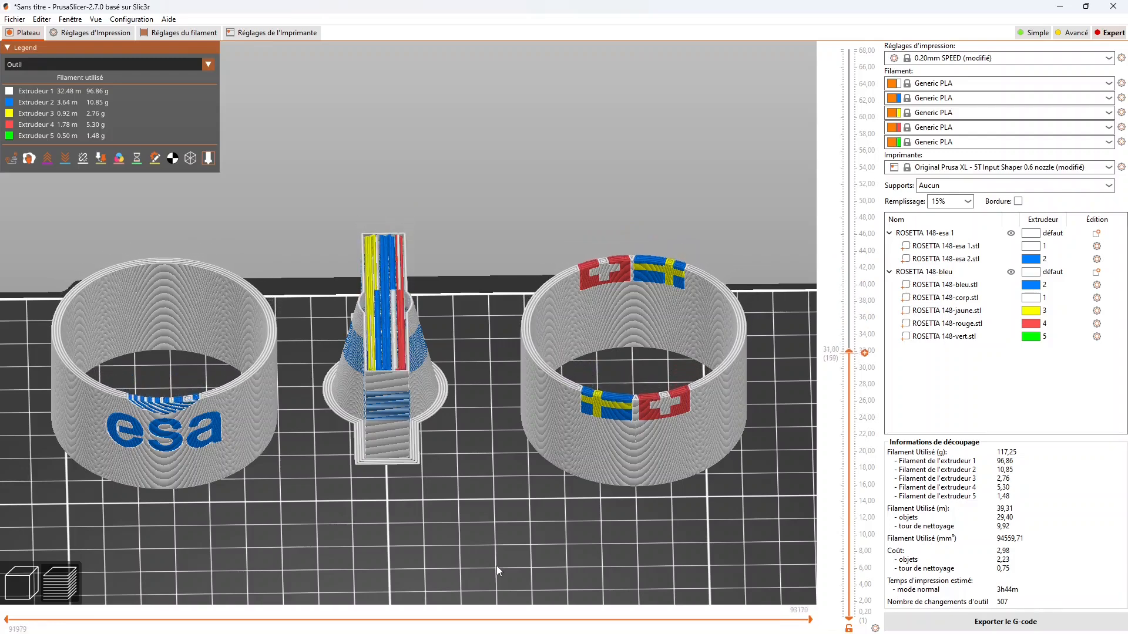
pyautogui.moveTo(848, 353); pyautogui.dragTo(849, 451)
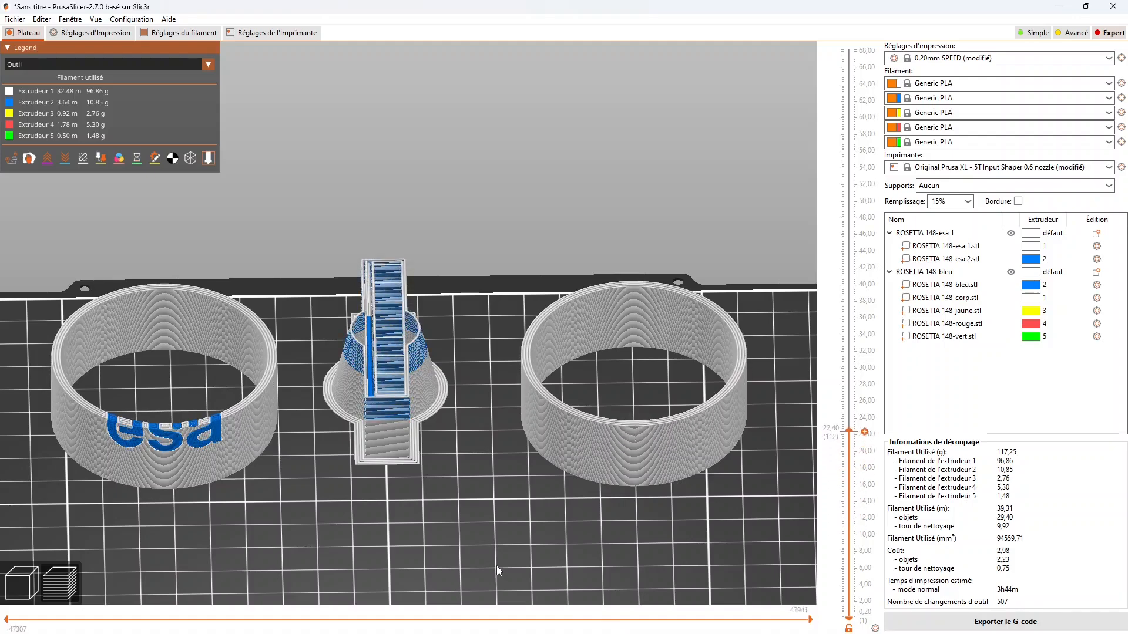
pyautogui.moveTo(866, 431); pyautogui.dragTo(866, 332)
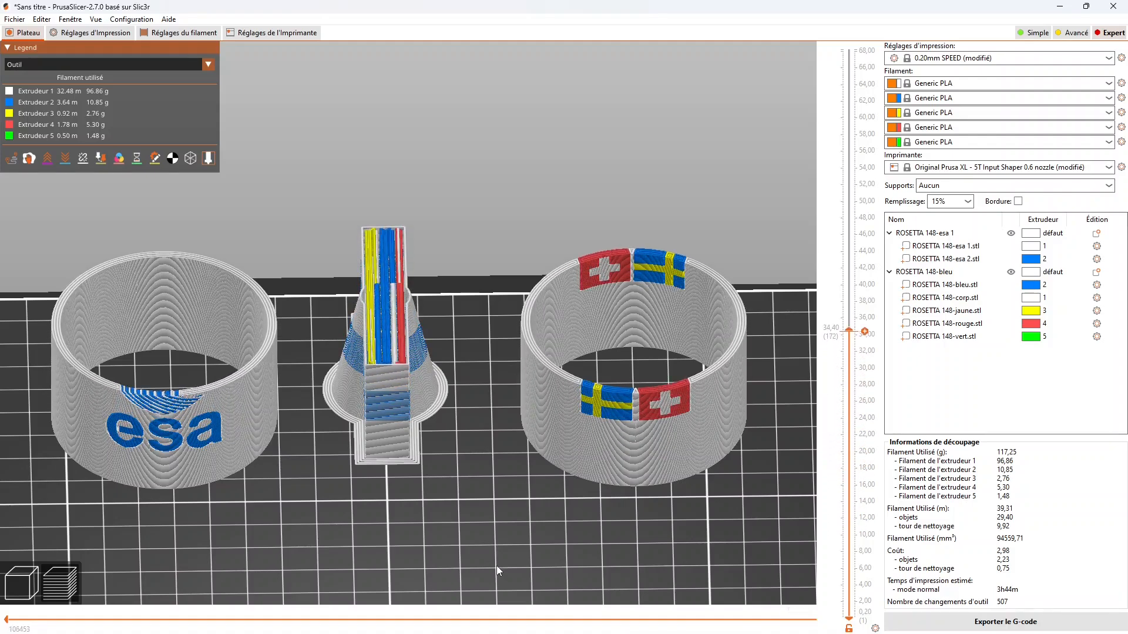
pyautogui.moveTo(849, 331); pyautogui.dragTo(848, 228)
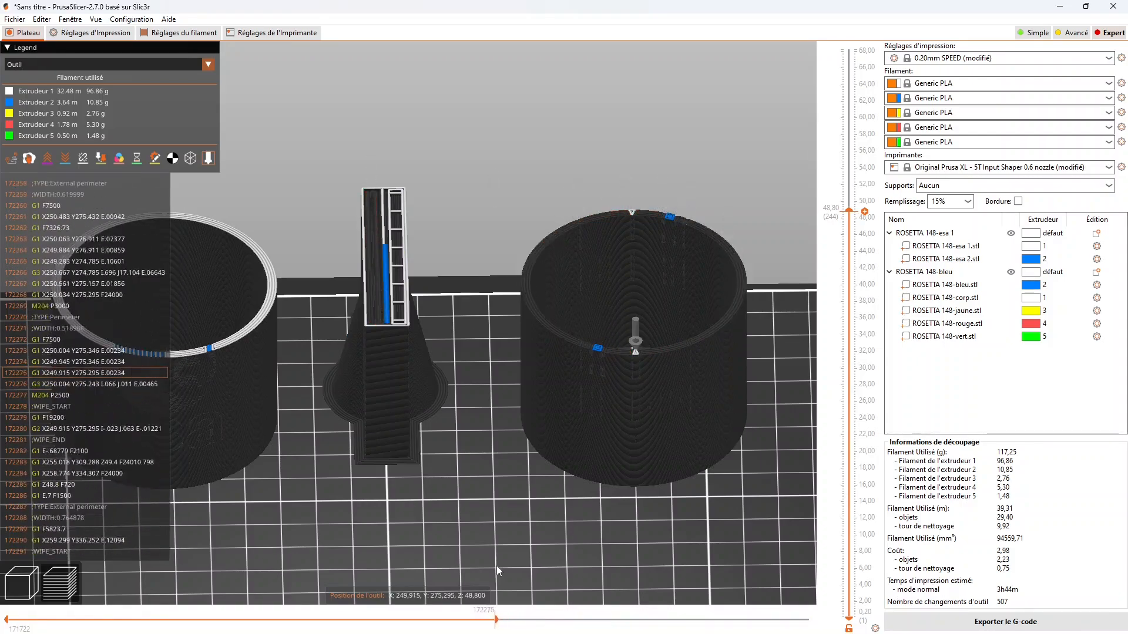
# Rewind the top layer's tool moves to the start, then drop the preview to the 12.20 mm layer and back up.
pyautogui.moveTo(496, 620); pyautogui.dragTo(393, 620)
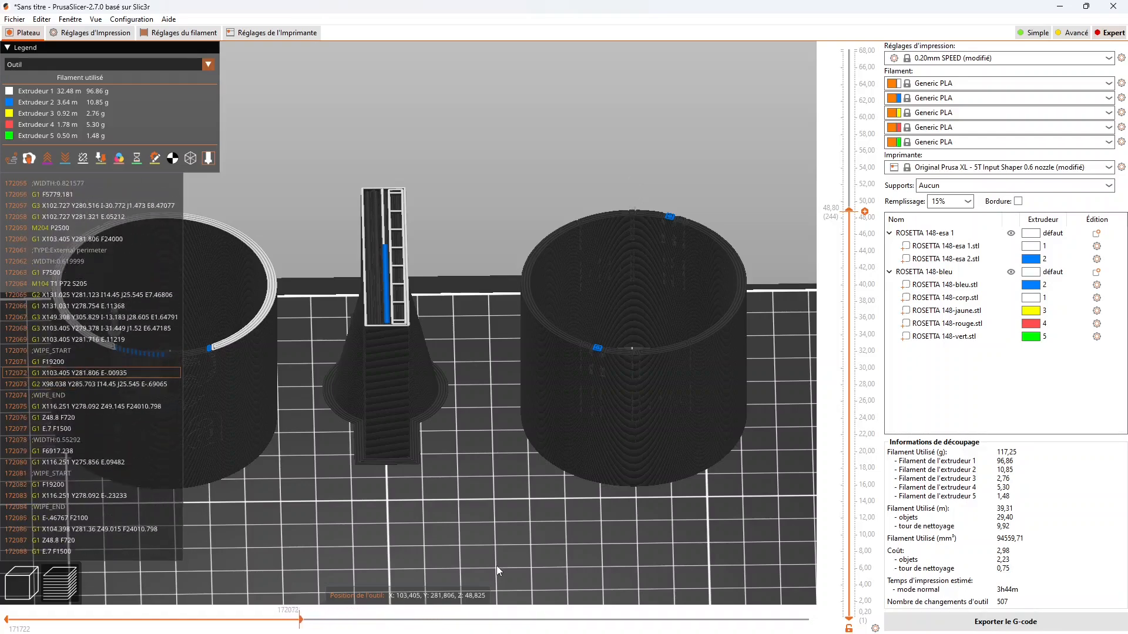
pyautogui.moveTo(292, 616); pyautogui.dragTo(198, 617)
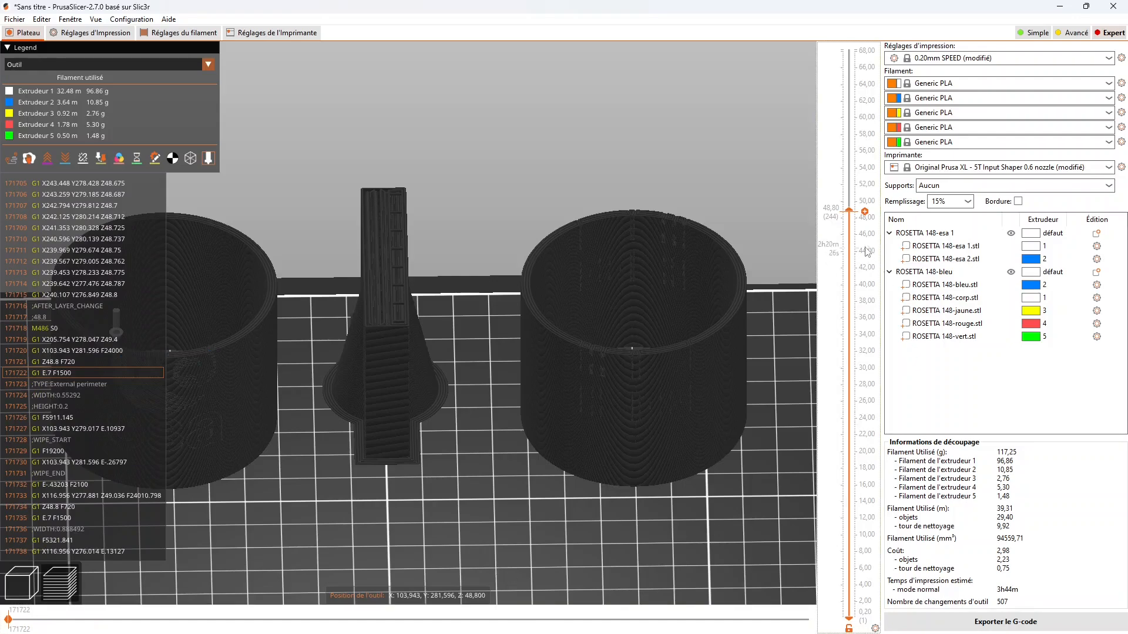
pyautogui.moveTo(863, 211); pyautogui.dragTo(848, 517)
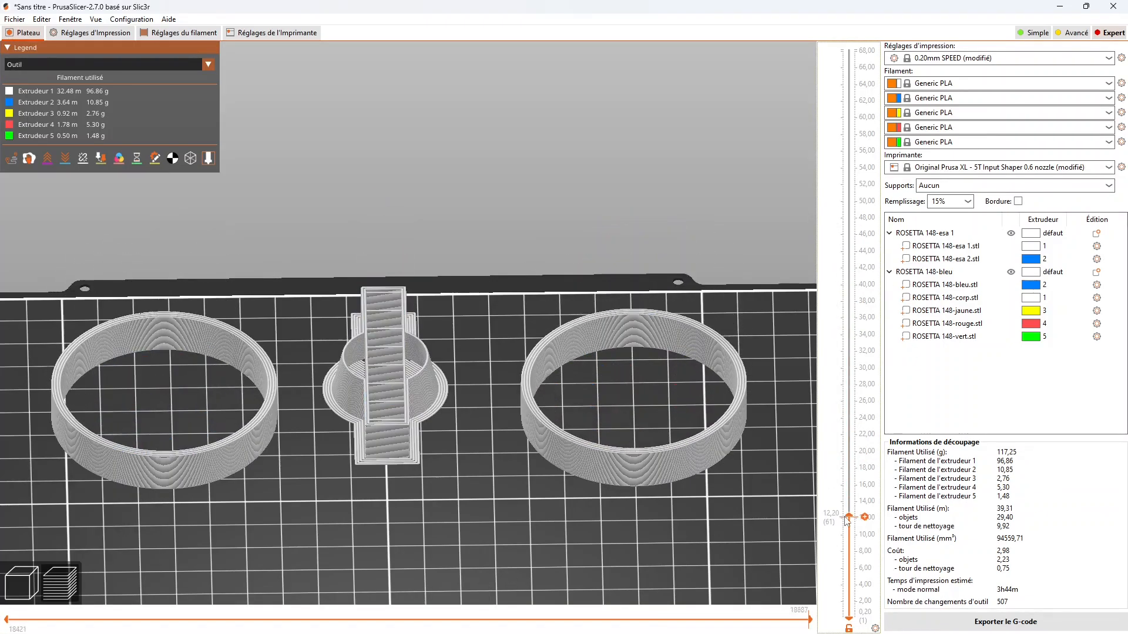
pyautogui.moveTo(848, 518); pyautogui.dragTo(847, 50)
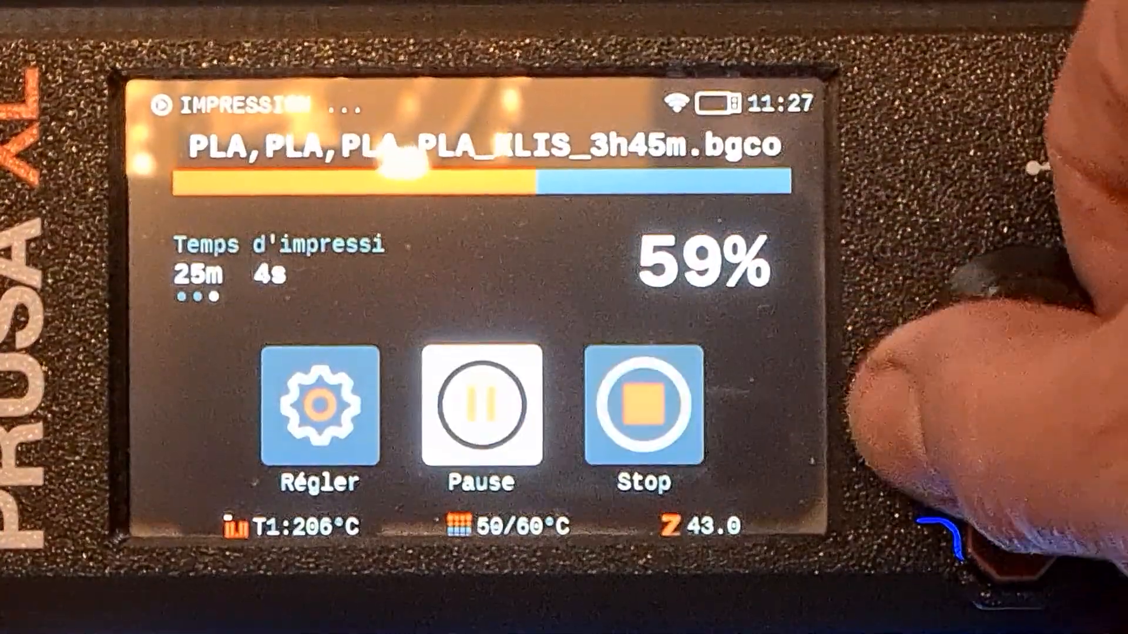
# Bring up the Régler tune menu on the Prusa XL during the print.
pyautogui.click(320, 406)
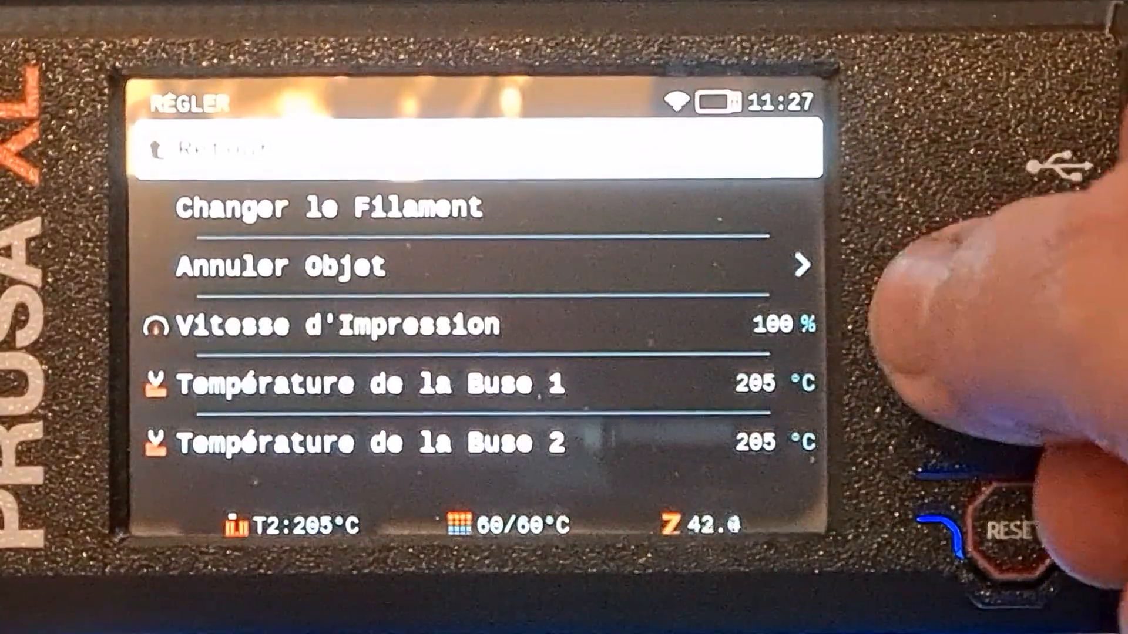